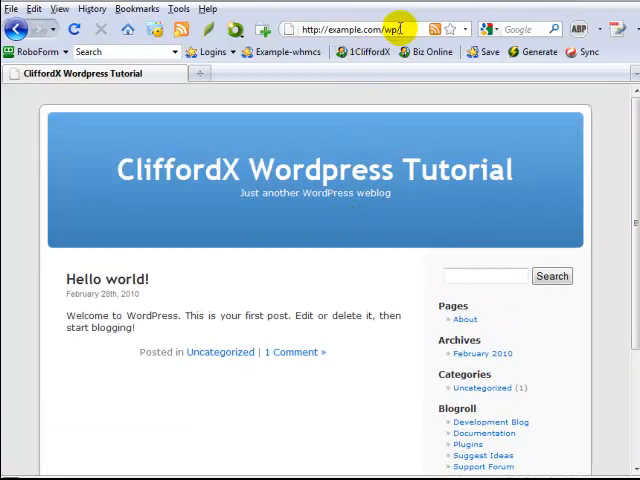
# - Navigate the browser to the blog's wp-login page
pyautogui.click(350, 28)
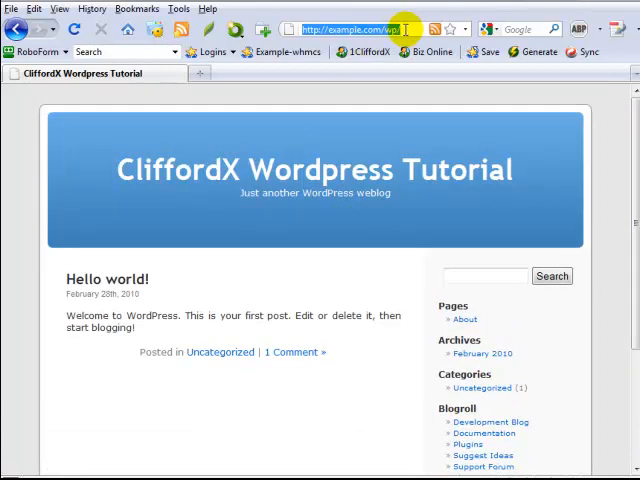
pyautogui.write('p/')
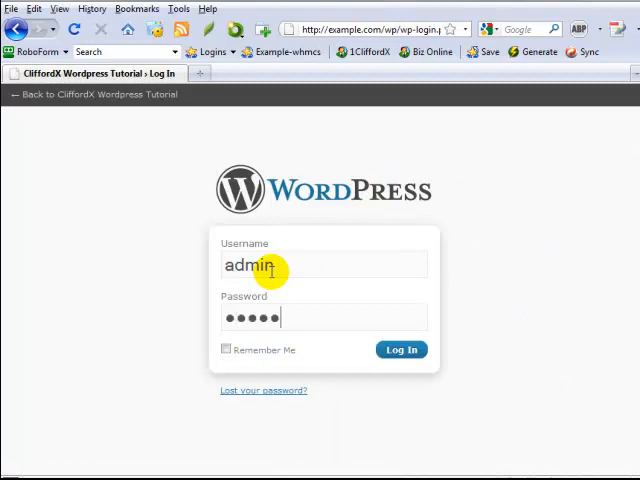
# - Log in as admin to reach the WordPress Dashboard
pyautogui.click(400, 348)
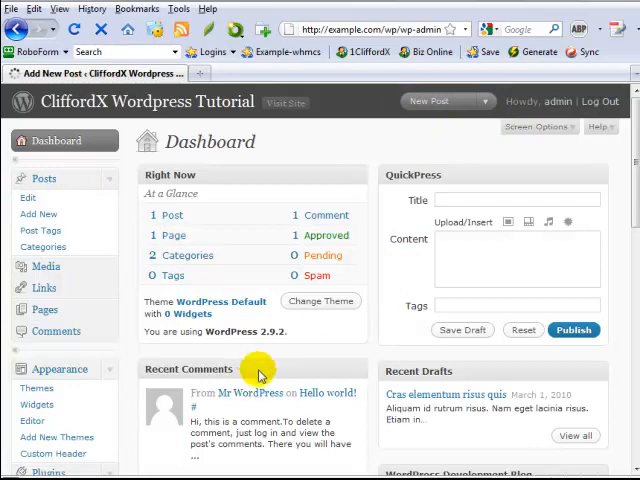
# - Start a new post via Posts > Add New titled "my first post yehey!"
pyautogui.click(40, 212)
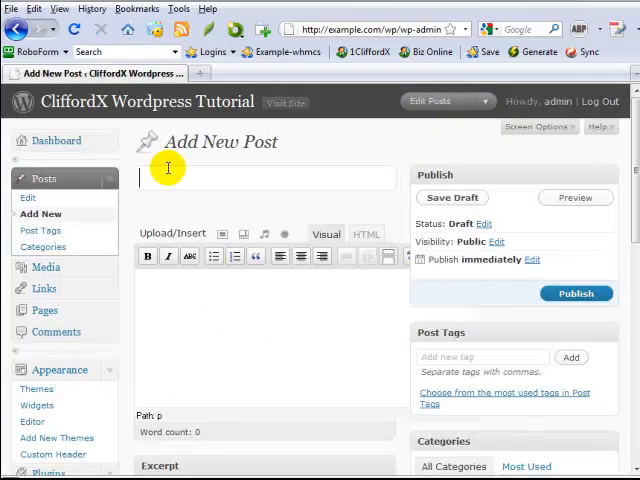
pyautogui.moveTo(336, 138)
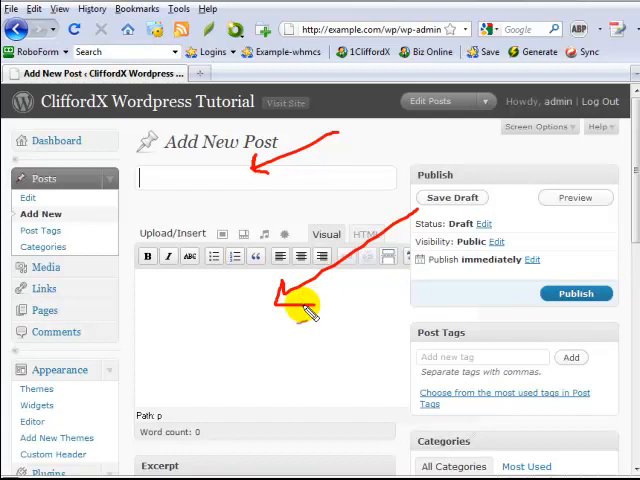
pyautogui.click(204, 176)
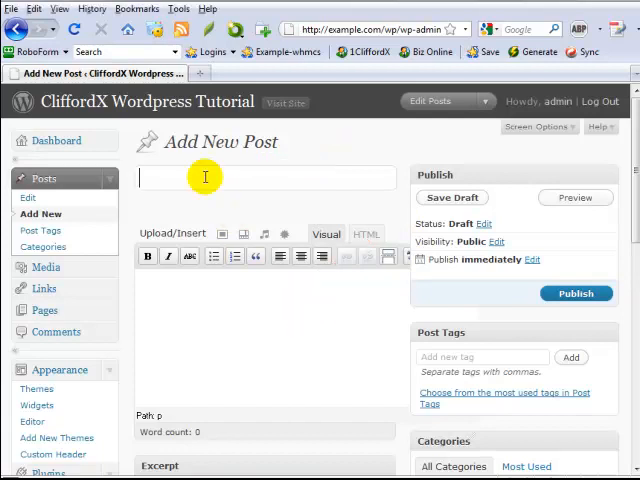
pyautogui.write('my first post yehey!')
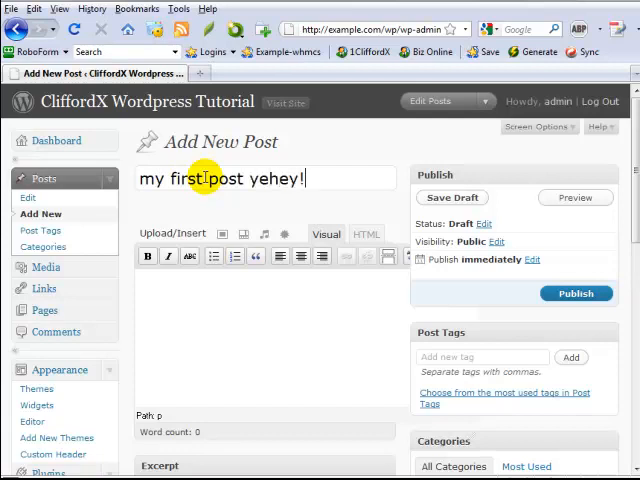
pyautogui.click(452, 196)
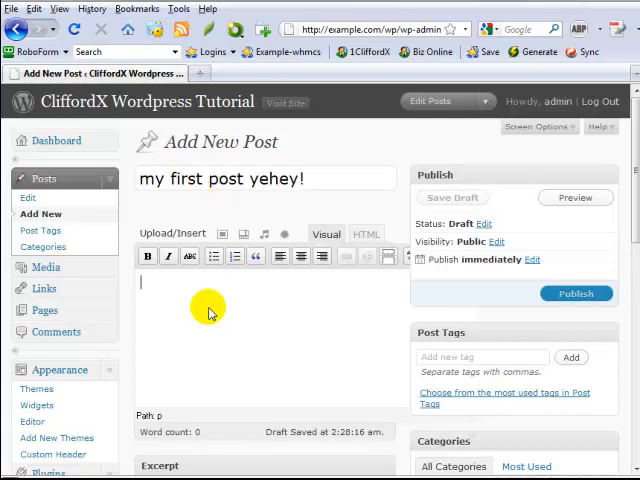
# - Paste several paragraphs of Lorem ipsum placeholder text into the post body
pyautogui.rightClick(210, 304)
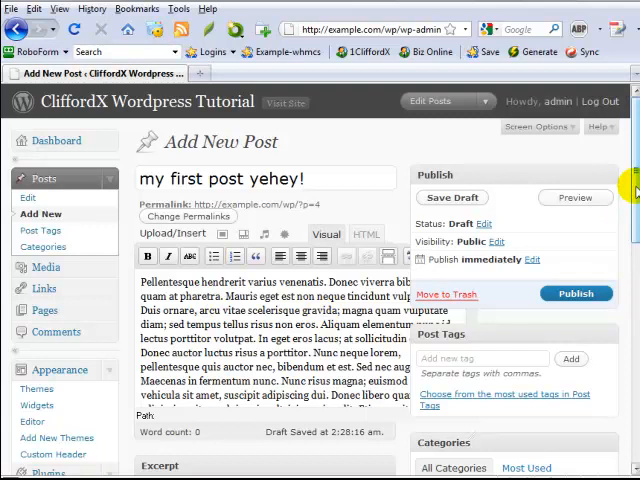
pyautogui.scroll(-3)
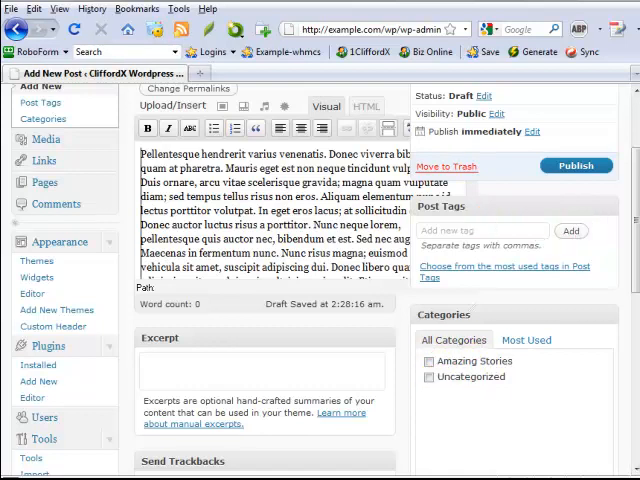
pyautogui.scroll(-3)
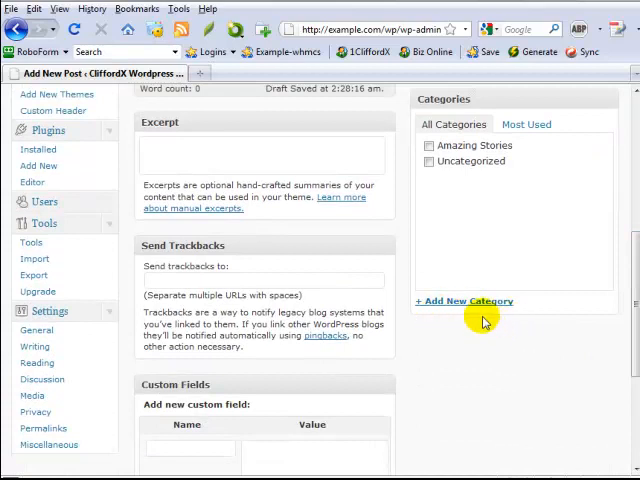
# - Add a new category "New Cool Post" and tick it for the post
pyautogui.click(464, 300)
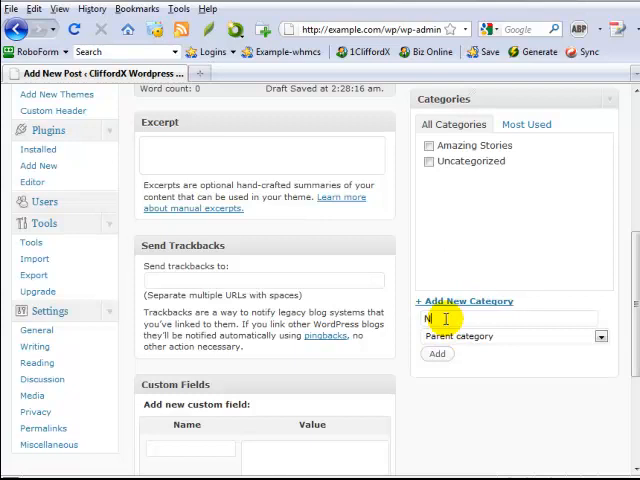
pyautogui.write('New Cool Post')
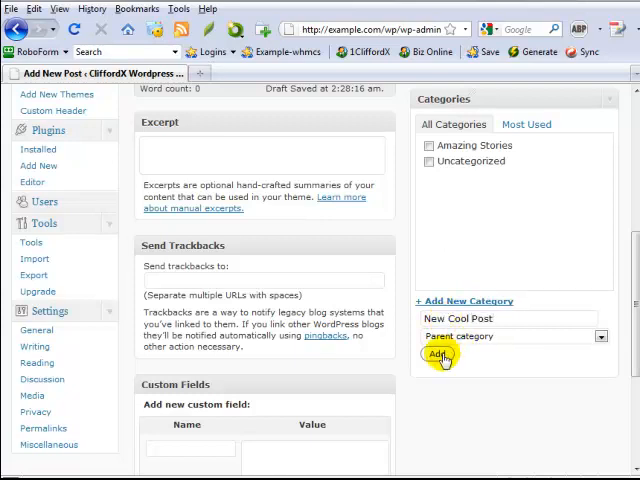
pyautogui.click(438, 356)
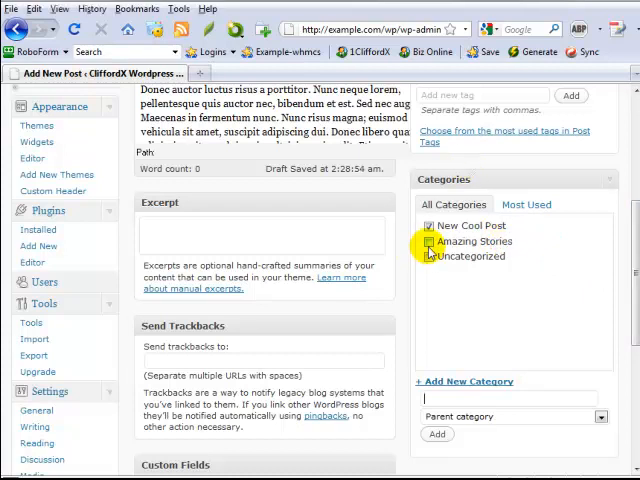
# - Add the tag "cool post" to the post via the Post Tags box
pyautogui.scroll(-3)
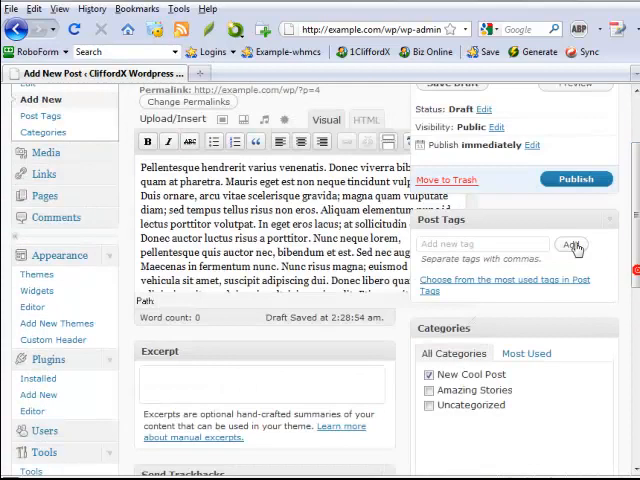
pyautogui.write('cool')
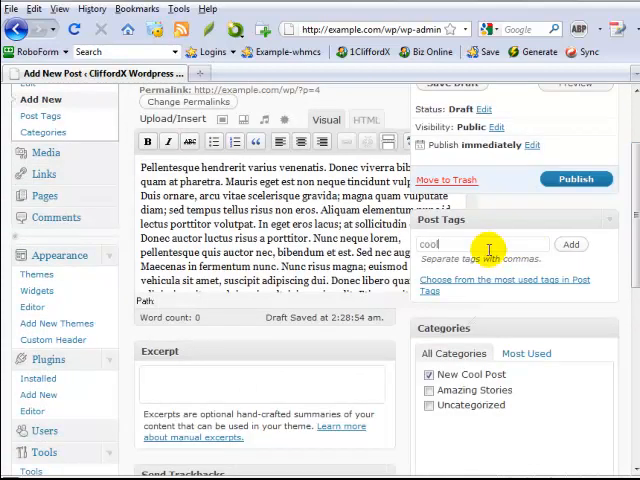
pyautogui.write('post')
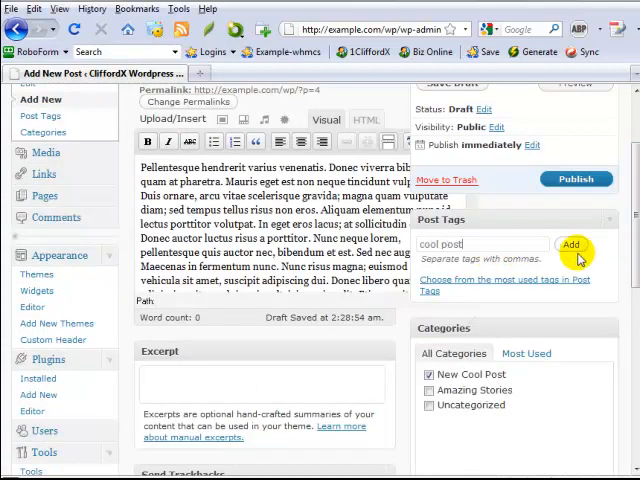
pyautogui.click(570, 244)
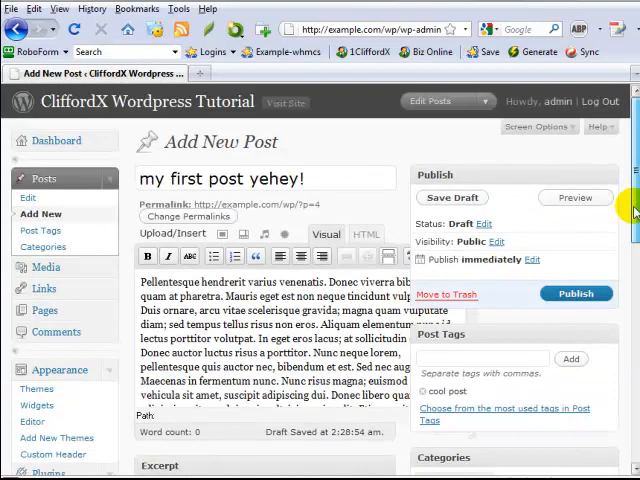
pyautogui.scroll(-3)
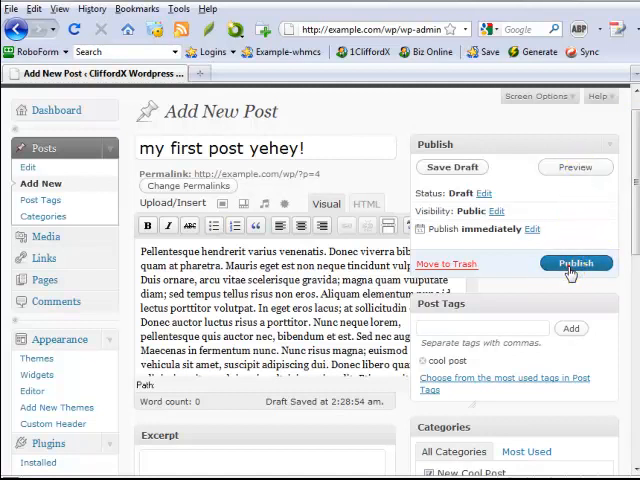
# - Publish the post "my first post yehey!"
pyautogui.click(576, 264)
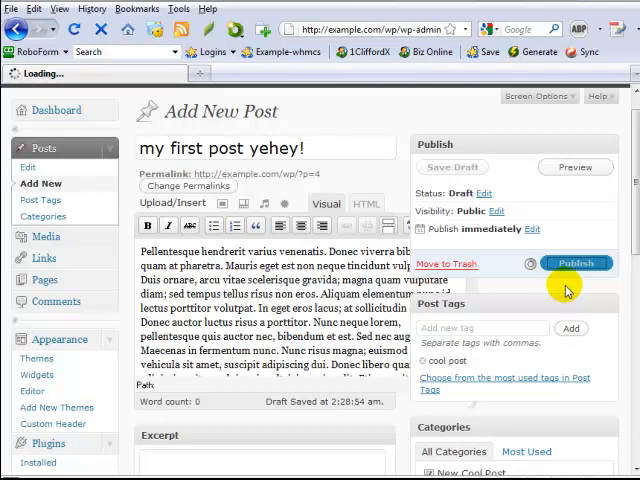
pyautogui.click(576, 264)
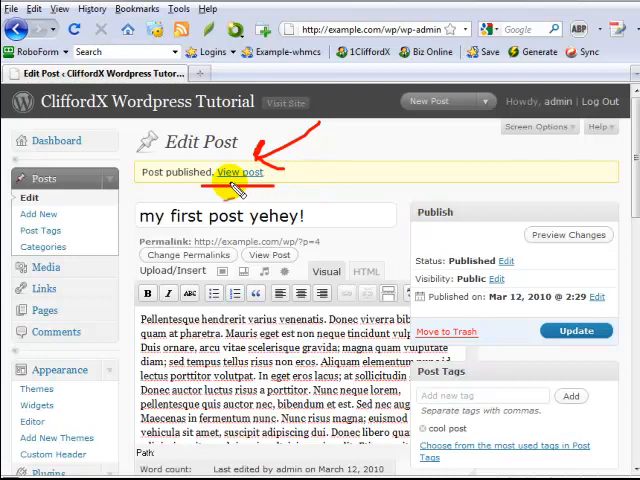
pyautogui.click(240, 172)
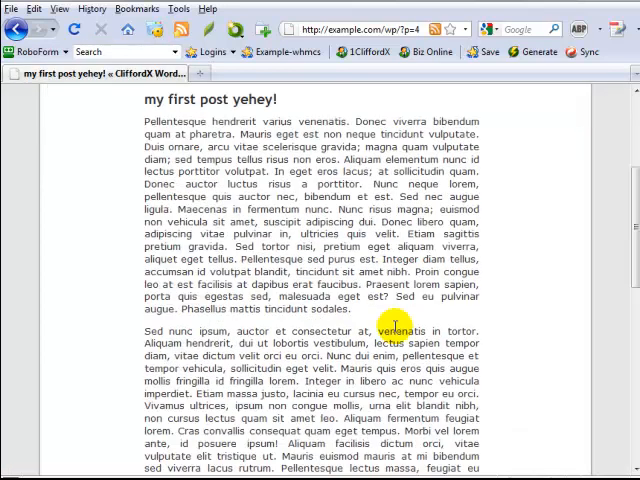
pyautogui.scroll(-3)
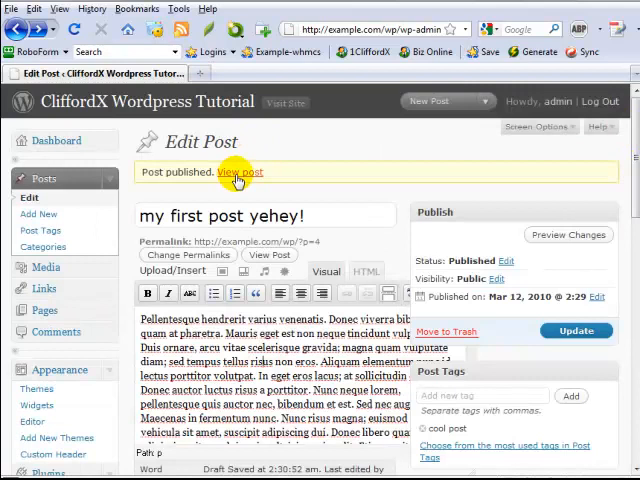
# - View the published post on the blog at its default ?p=4 address
pyautogui.click(240, 172)
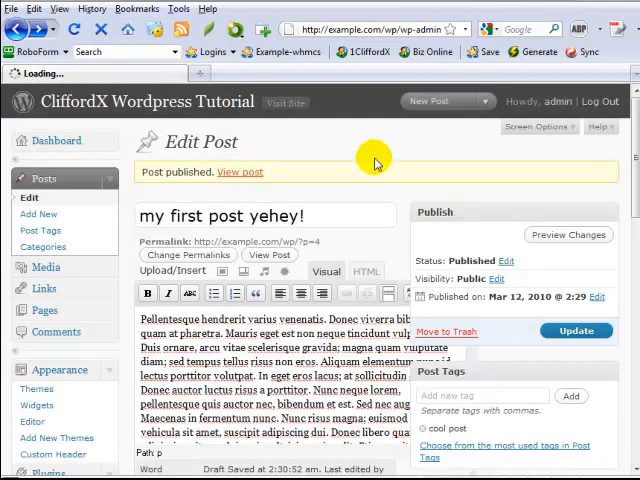
pyautogui.click(240, 172)
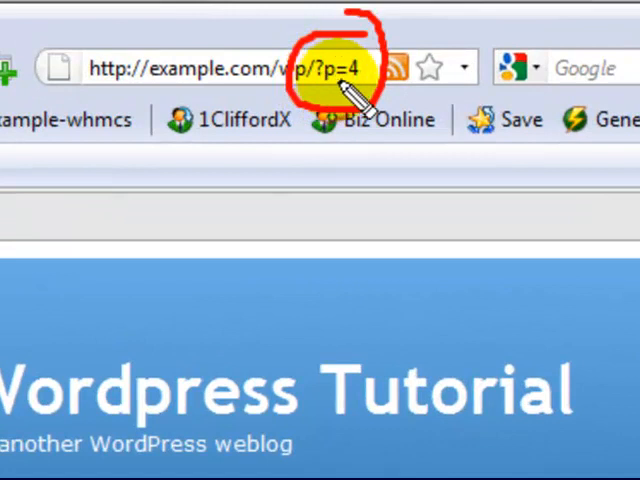
pyautogui.moveTo(324, 164)
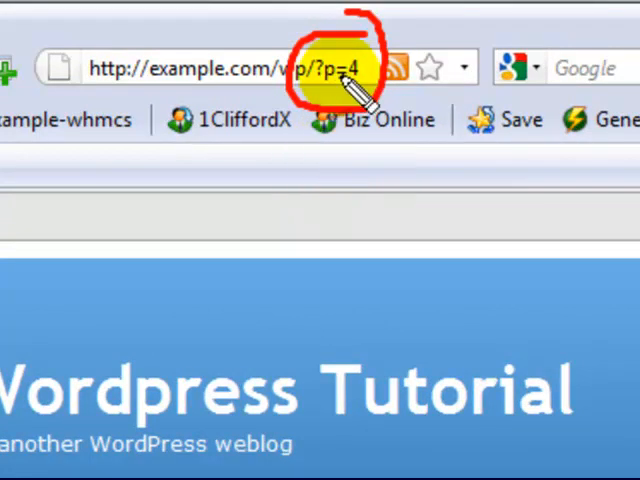
pyautogui.moveTo(300, 140)
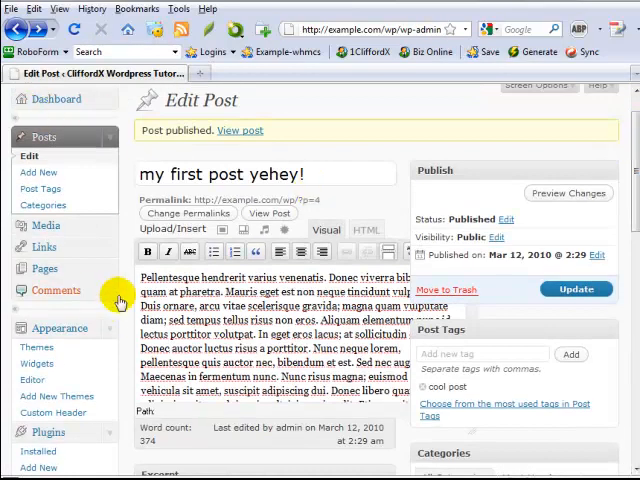
# - Go to Settings > Permalinks in the admin sidebar
pyautogui.scroll(-3)
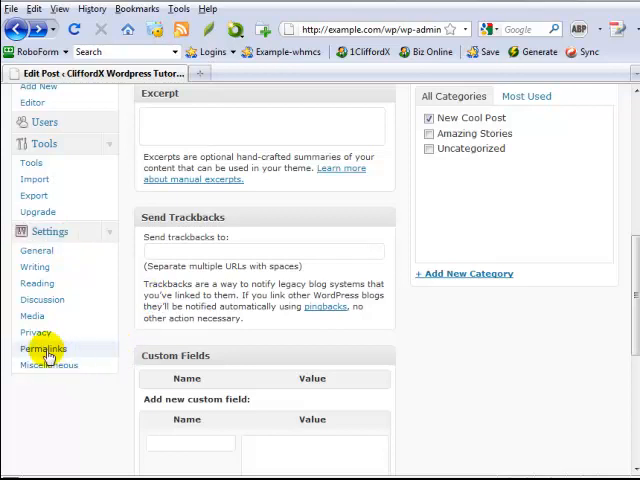
pyautogui.click(44, 348)
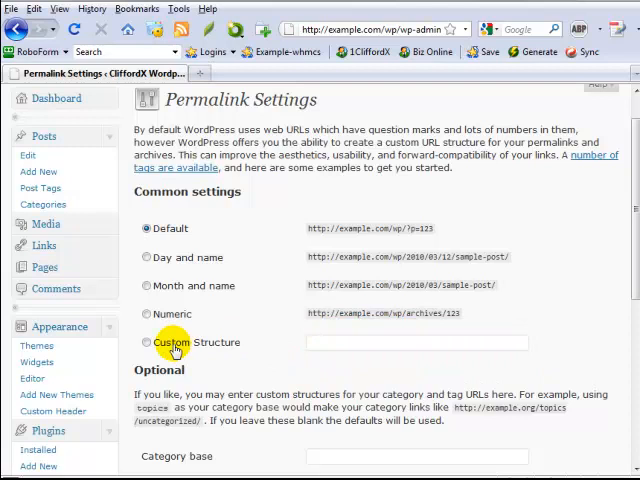
# - Set a custom permalink structure /%post_id%/%postname%.html and save it
pyautogui.click(148, 342)
pyautogui.write('/%')
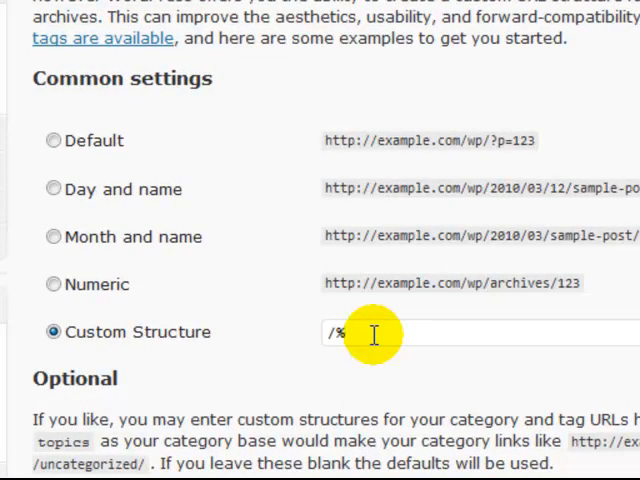
pyautogui.write('post_id')
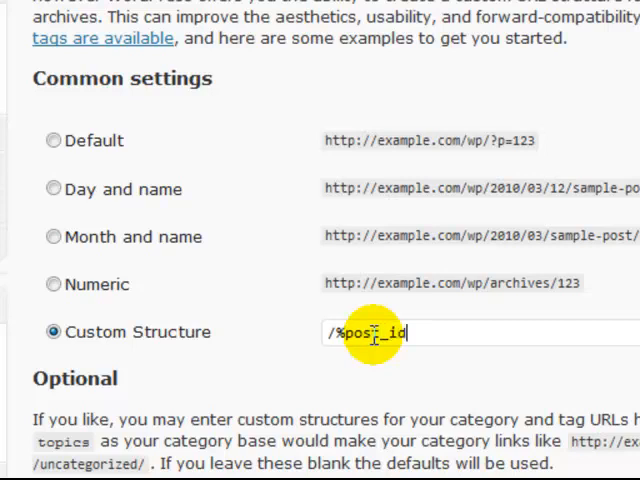
pyautogui.write('%/%')
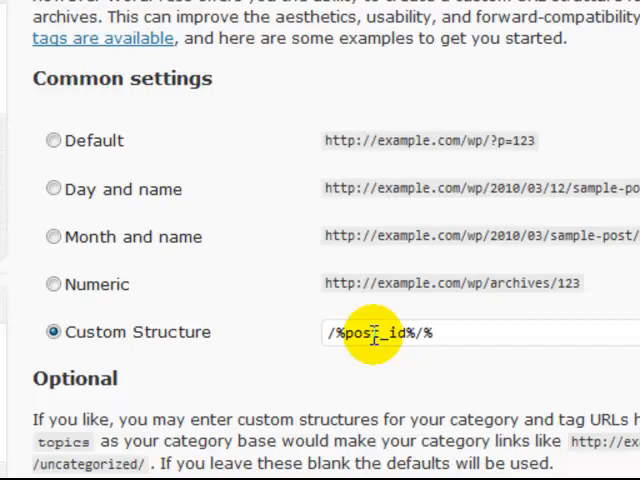
pyautogui.write('postname')
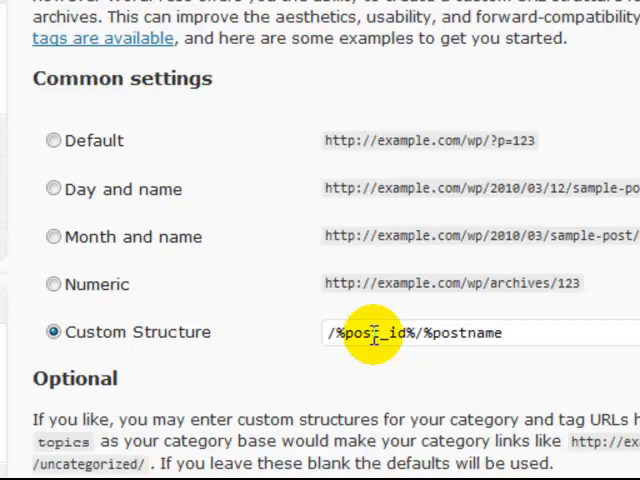
pyautogui.write('%')
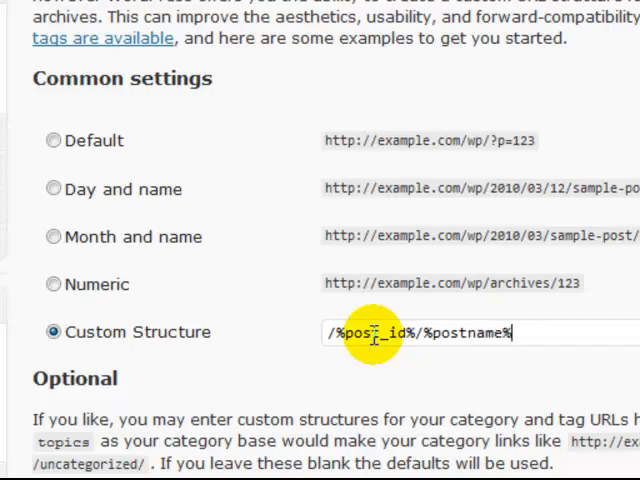
pyautogui.write('.html')
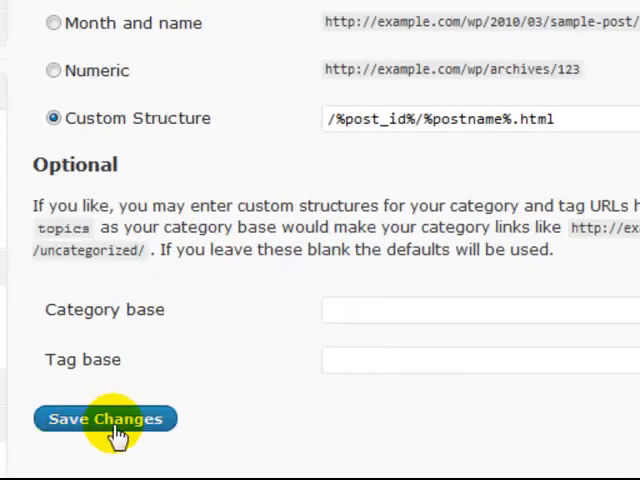
pyautogui.click(106, 418)
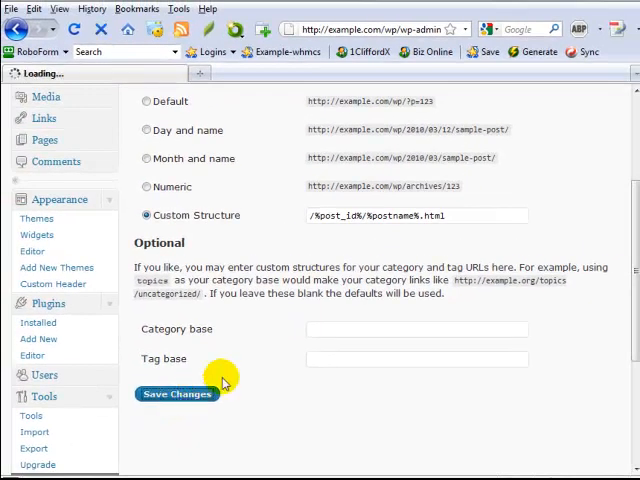
# - View the live blog and follow the first post's new /4/my-first-post-yehey.html link
pyautogui.click(176, 392)
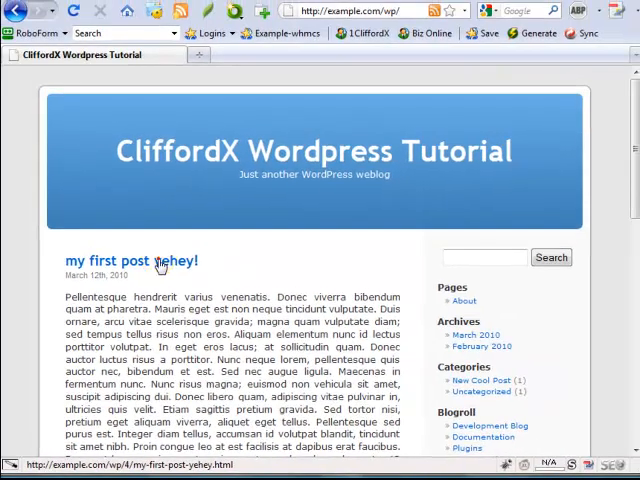
pyautogui.click(130, 260)
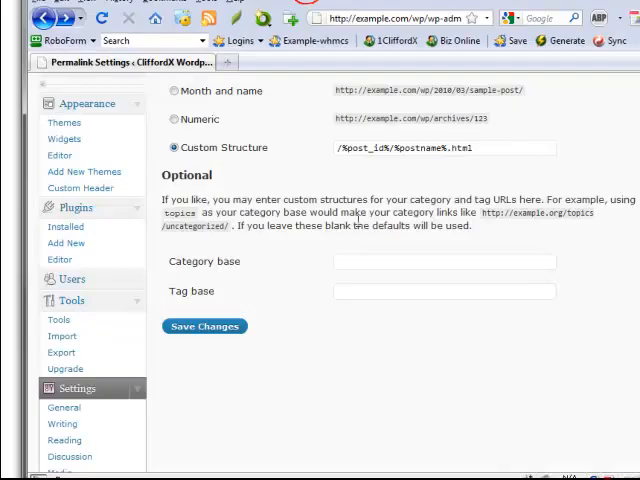
# - Return to the admin sidebar and go to Settings > General
pyautogui.scroll(-3)
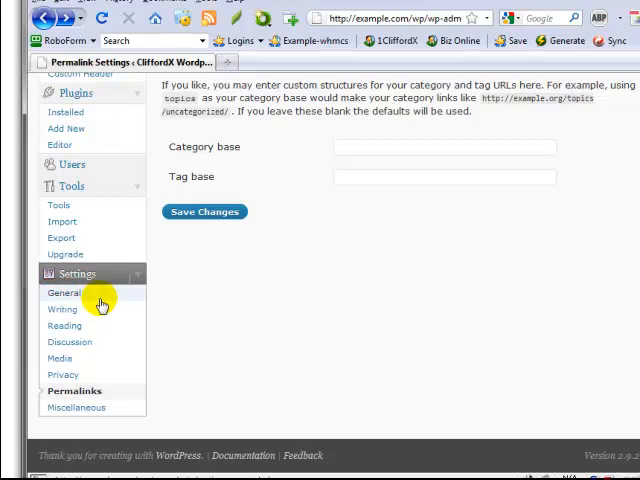
pyautogui.click(64, 292)
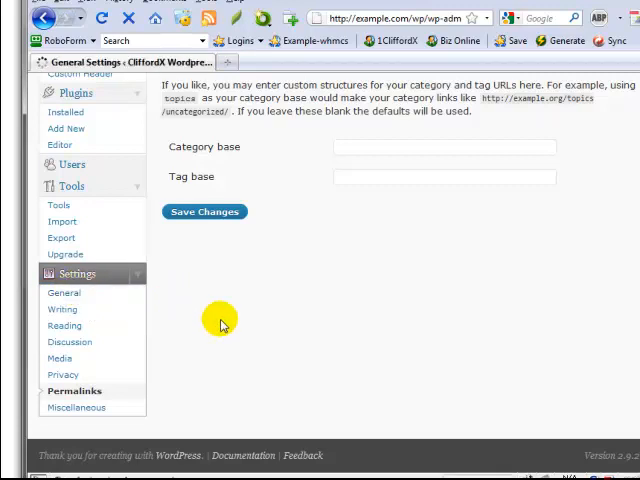
pyautogui.click(64, 292)
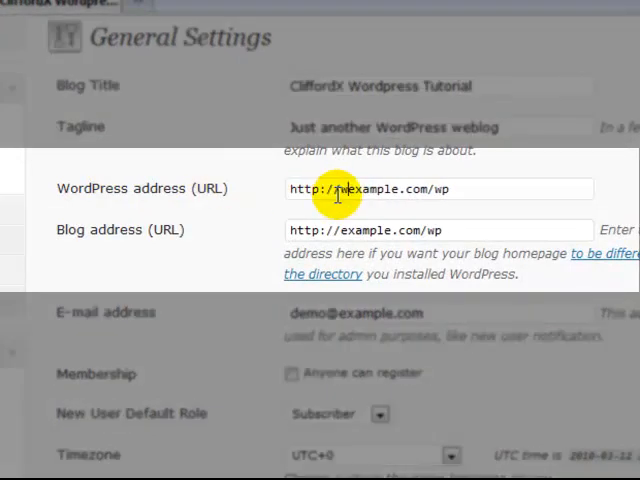
pyautogui.write('www.')
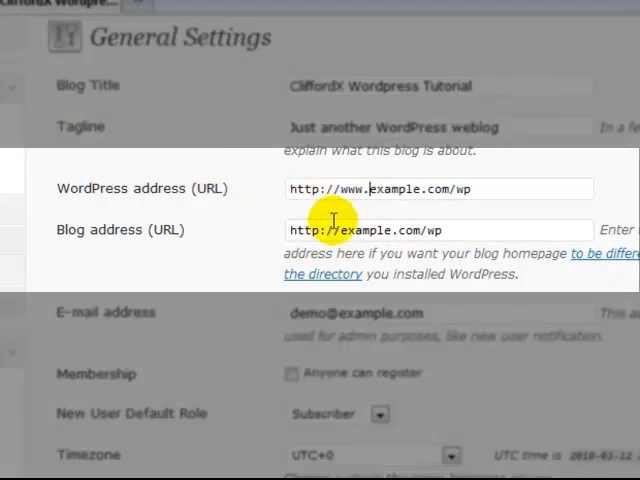
pyautogui.click(340, 230)
pyautogui.write('www.')
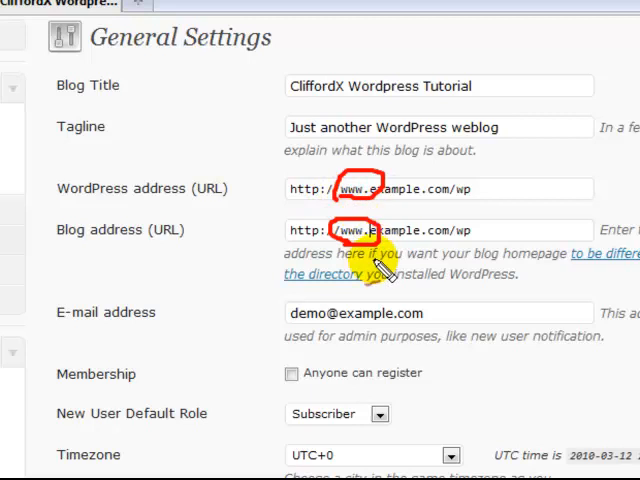
pyautogui.scroll(-3)
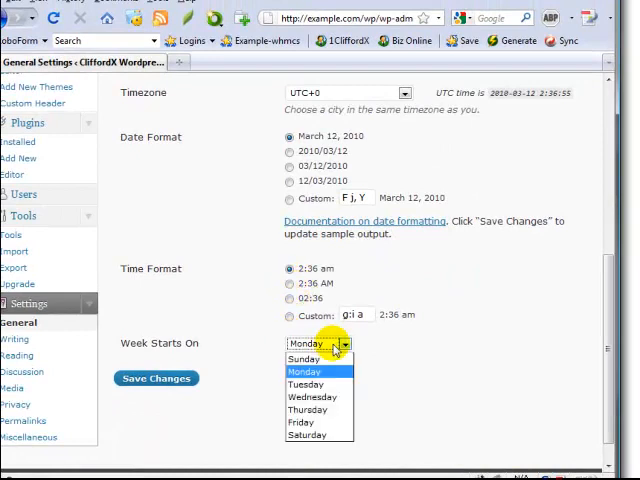
# - Set Week Starts On to Sunday and save the General Settings
pyautogui.click(304, 358)
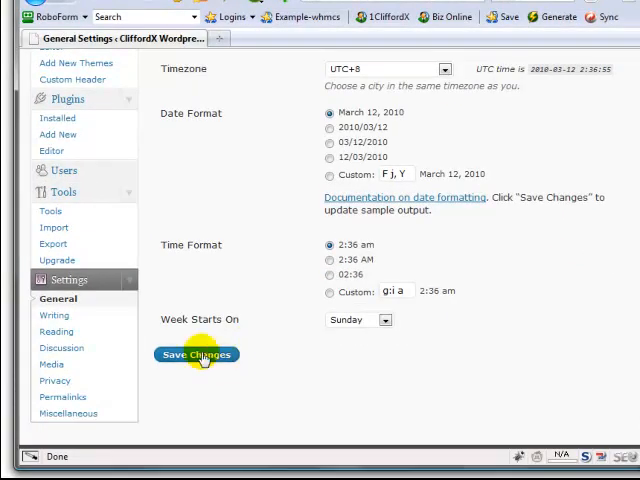
pyautogui.click(196, 356)
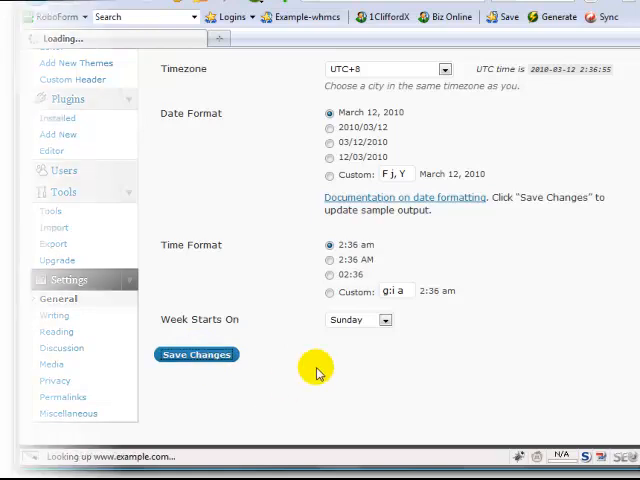